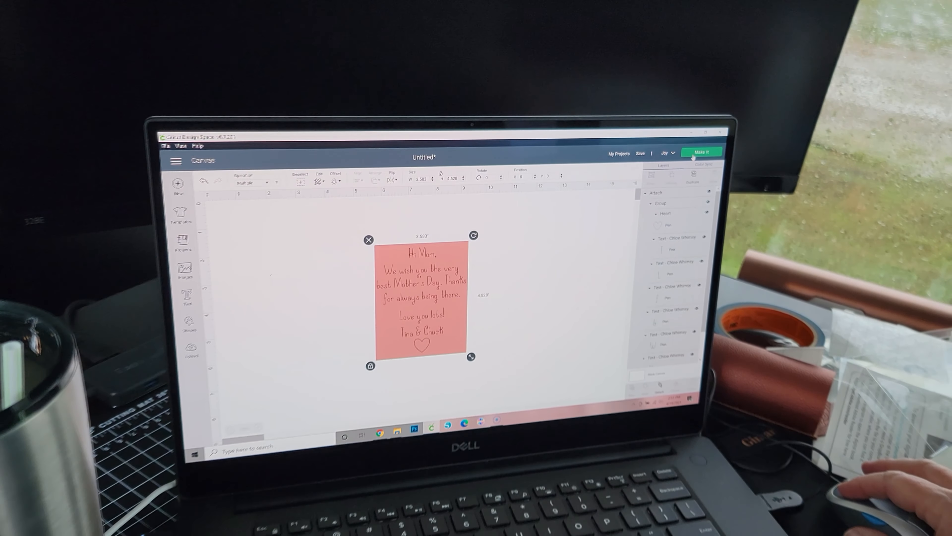
Send the attached Mother's Day note card design to Make for mat sorting.
{"action": "left_click", "coordinate": [700, 152]}
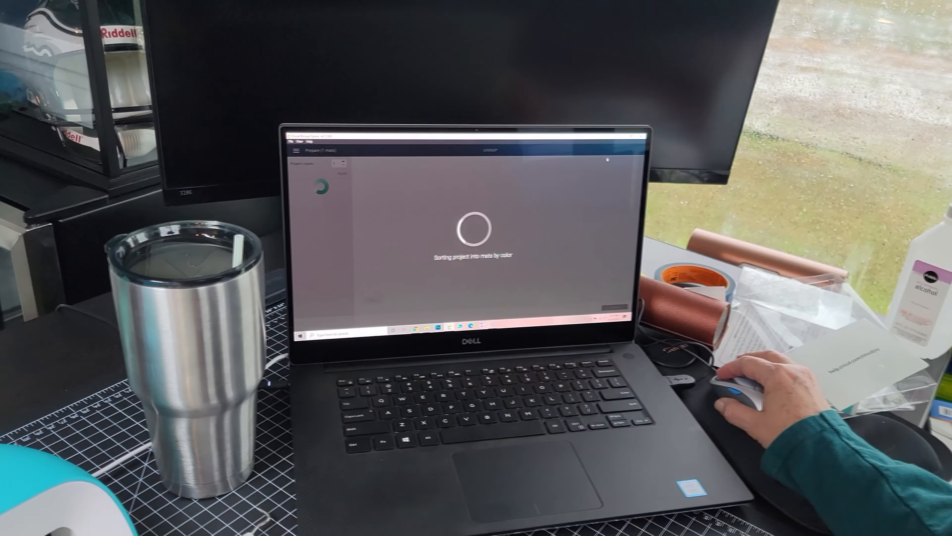